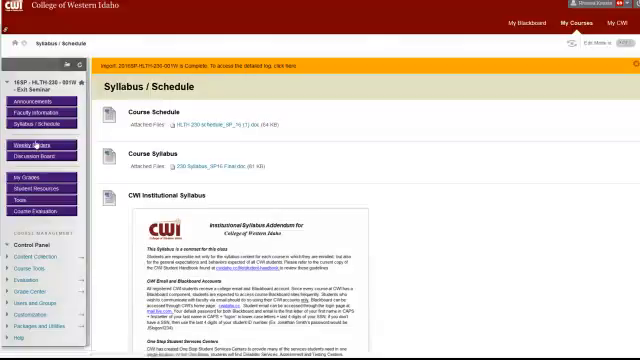
Switch from the Syllabus / Schedule page to the Weekly Folders page in the course menu.
{"action": "left_click", "coordinate": [36, 145]}
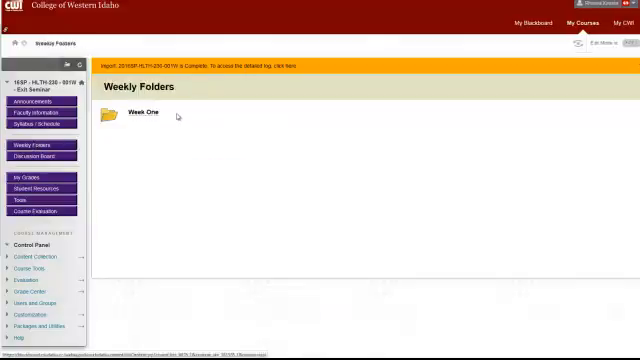
Open the Week One folder to list Plan of Action, Class introductions and Graduation Application.
{"action": "left_click", "coordinate": [140, 118]}
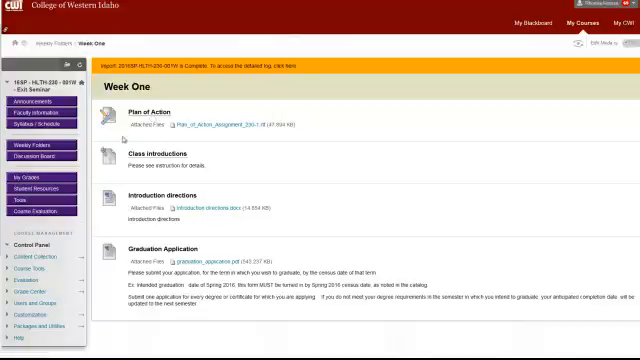
{"action": "mouse_move", "coordinate": [264, 151]}
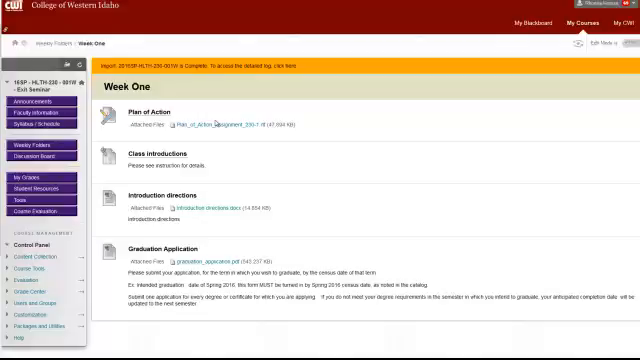
{"action": "mouse_move", "coordinate": [200, 278]}
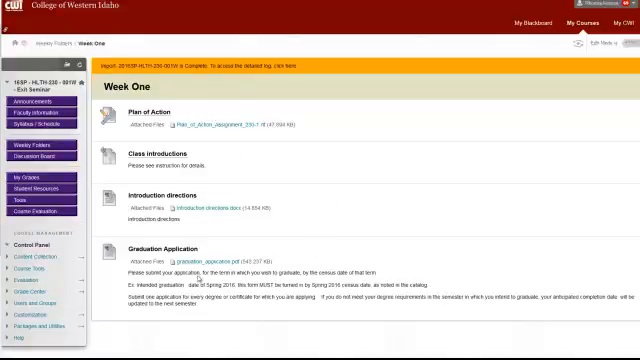